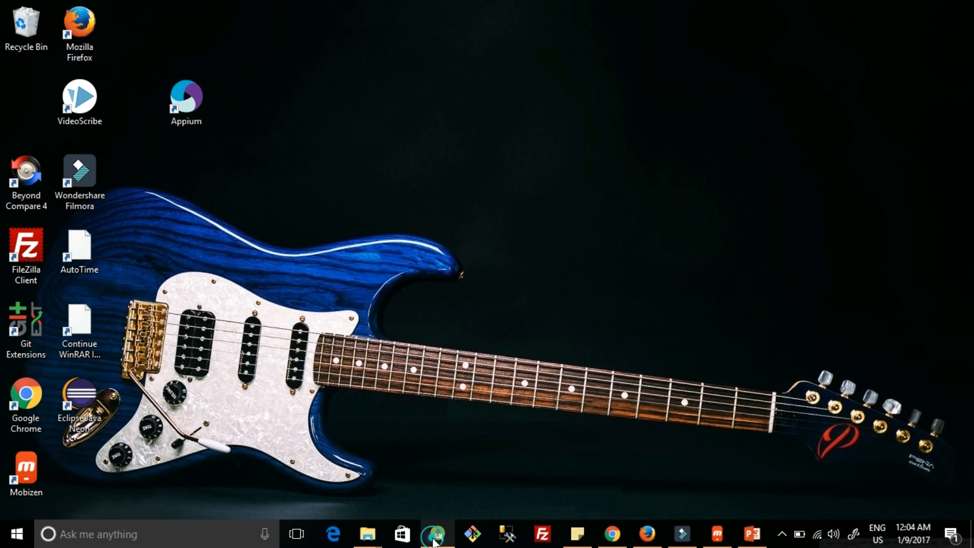
Step: Bring Android Studio forward and select the app module's test source folder
click(436, 534)
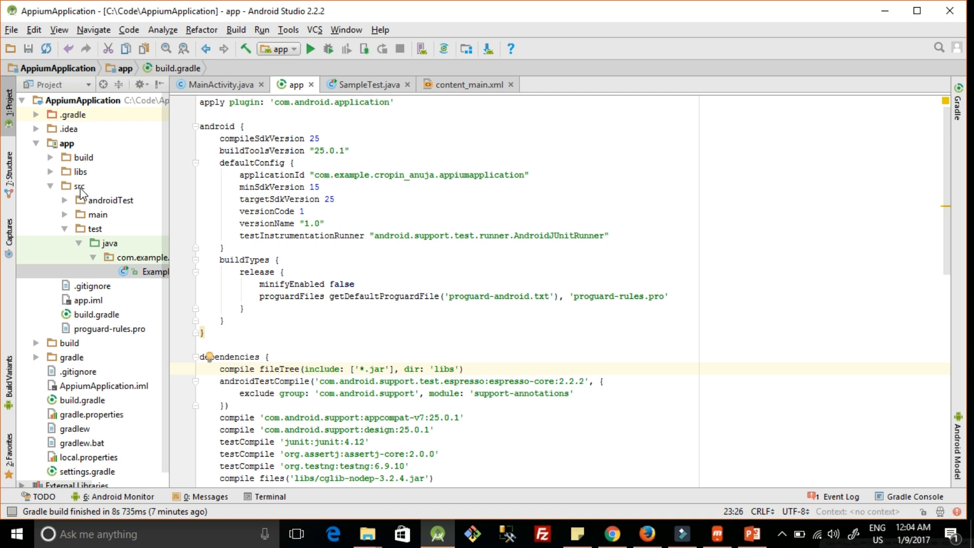
mouse_move(98, 213)
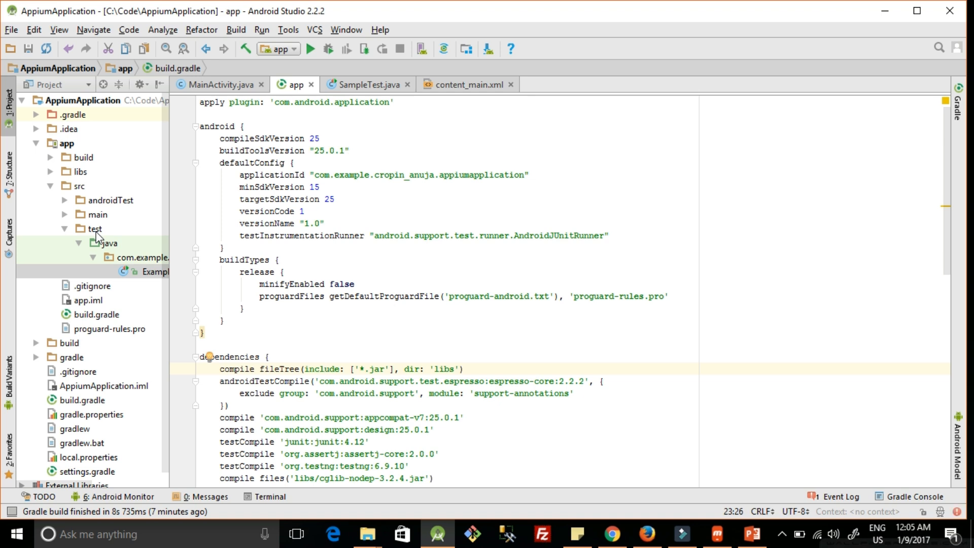
click(95, 228)
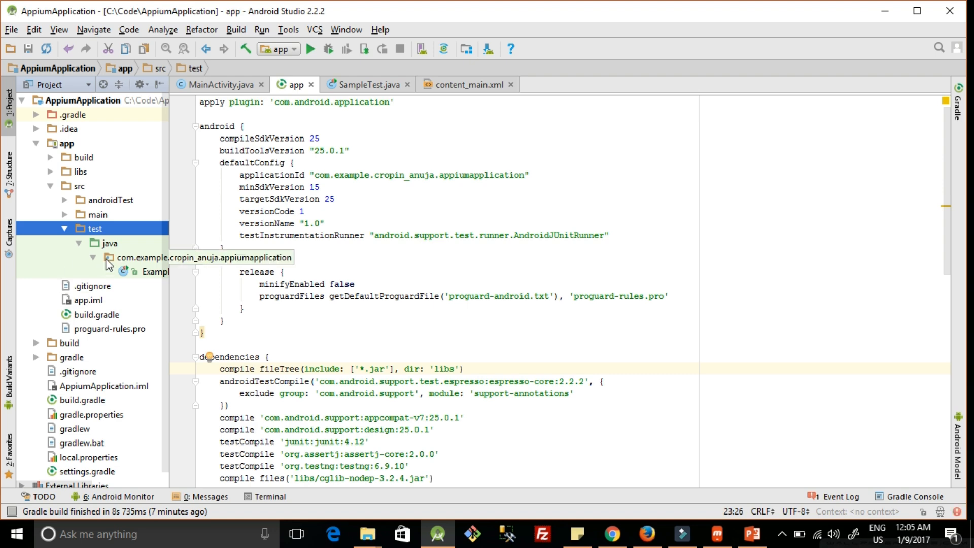
Step: Create a new Java class named FirstTest in the test package
right_click(198, 257)
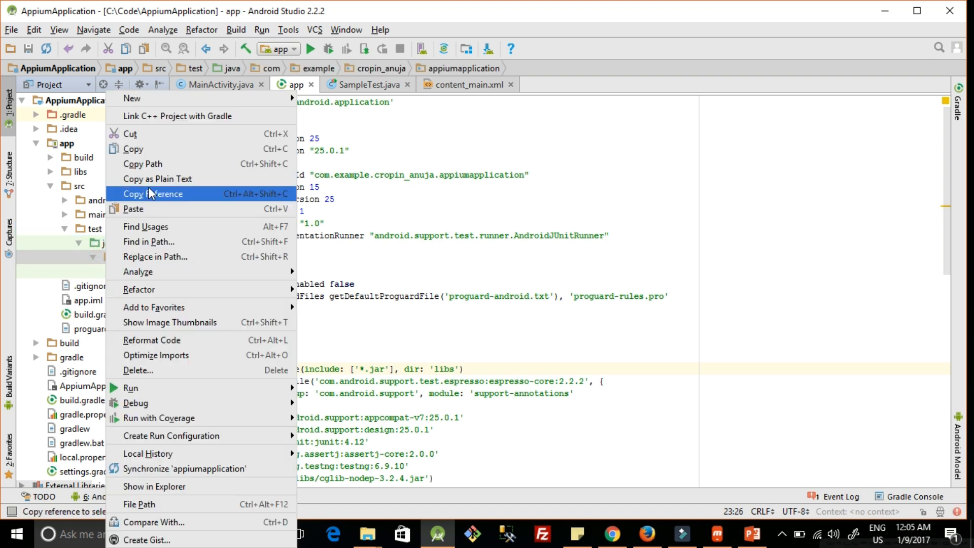
mouse_move(205, 116)
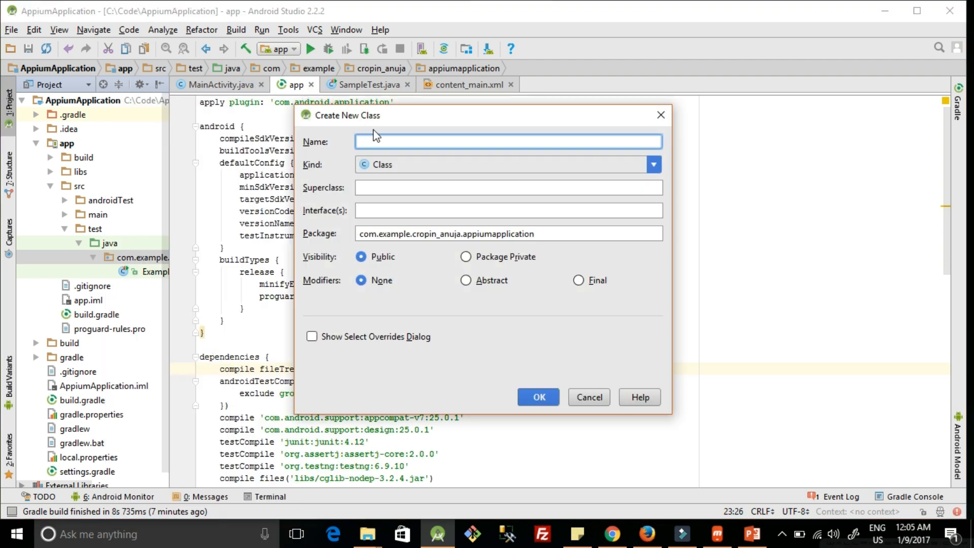
text(First)
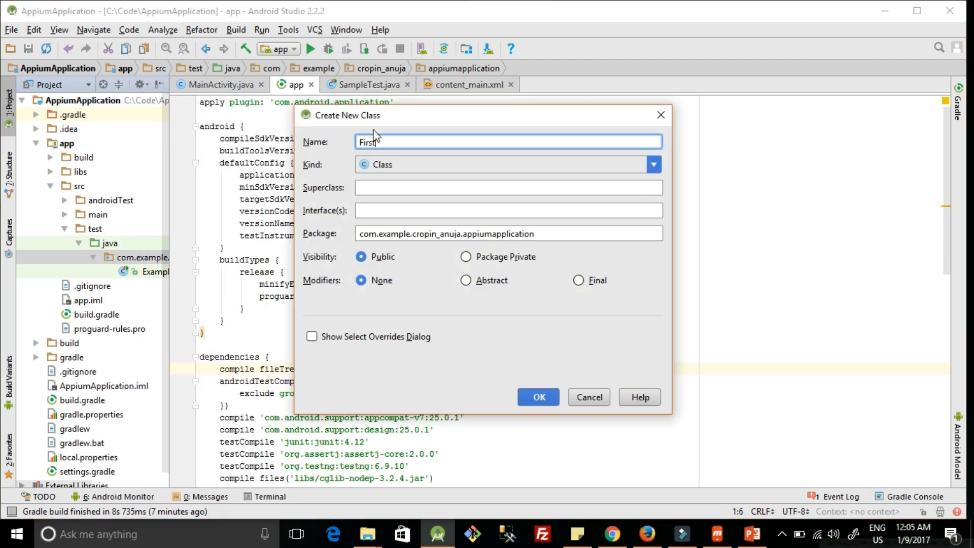
text(Test)
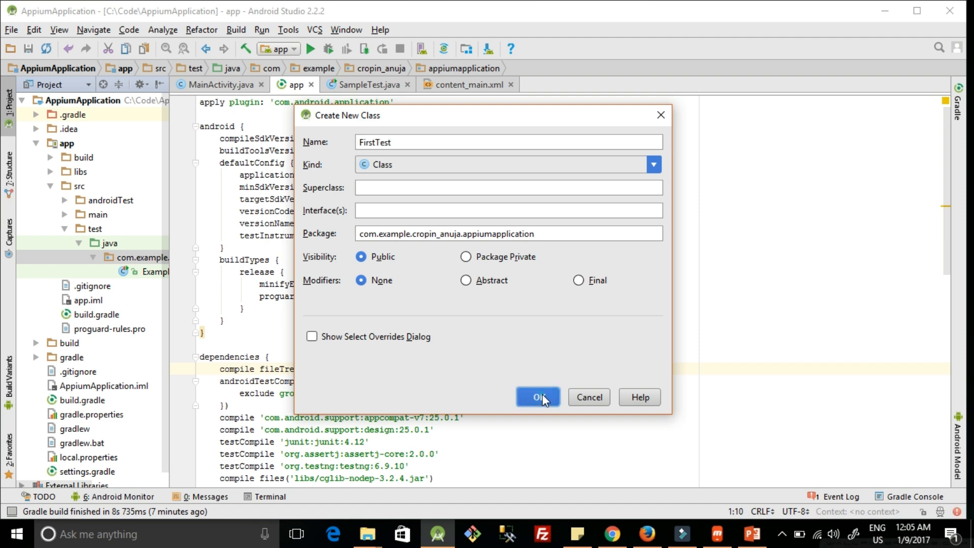
click(537, 397)
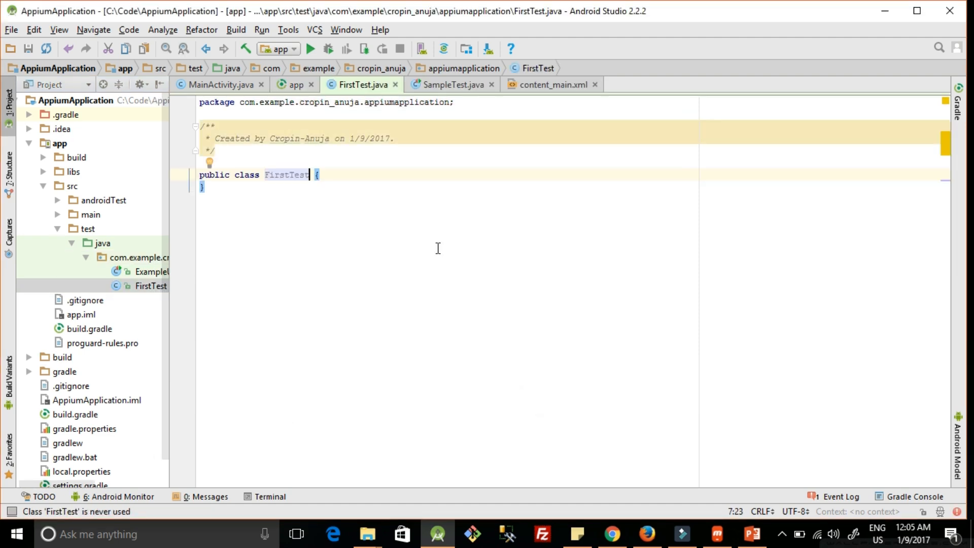
mouse_move(408, 203)
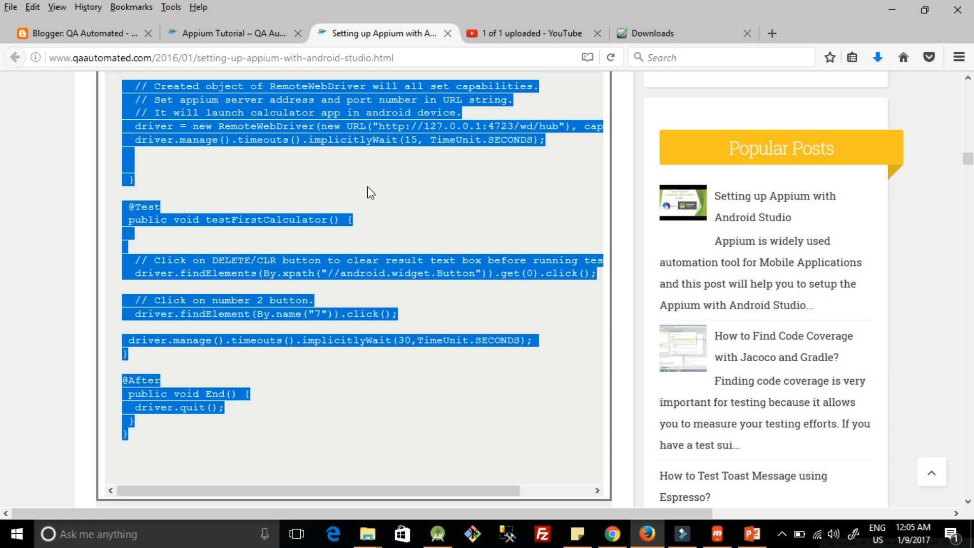
mouse_move(440, 511)
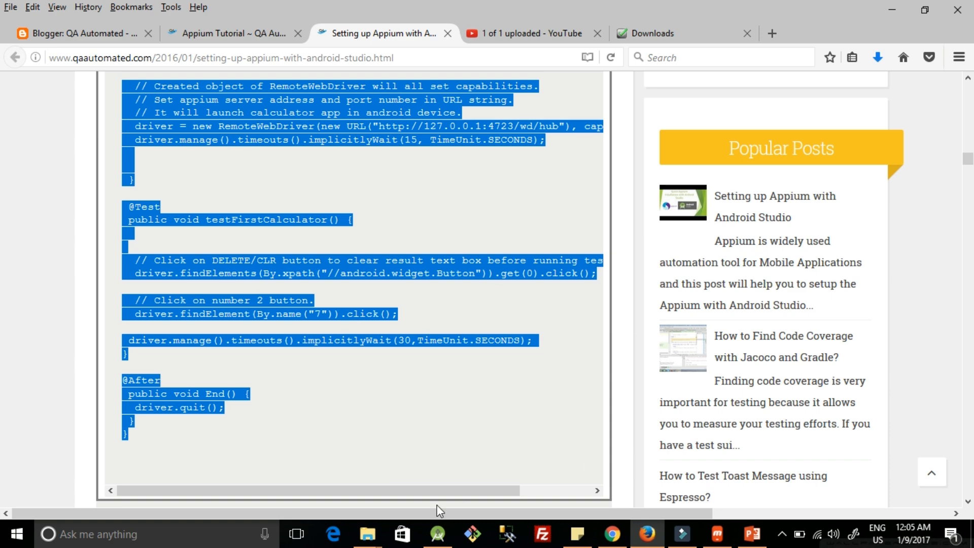
Step: Return to Android Studio with the tutorial's Appium test code copied
click(438, 539)
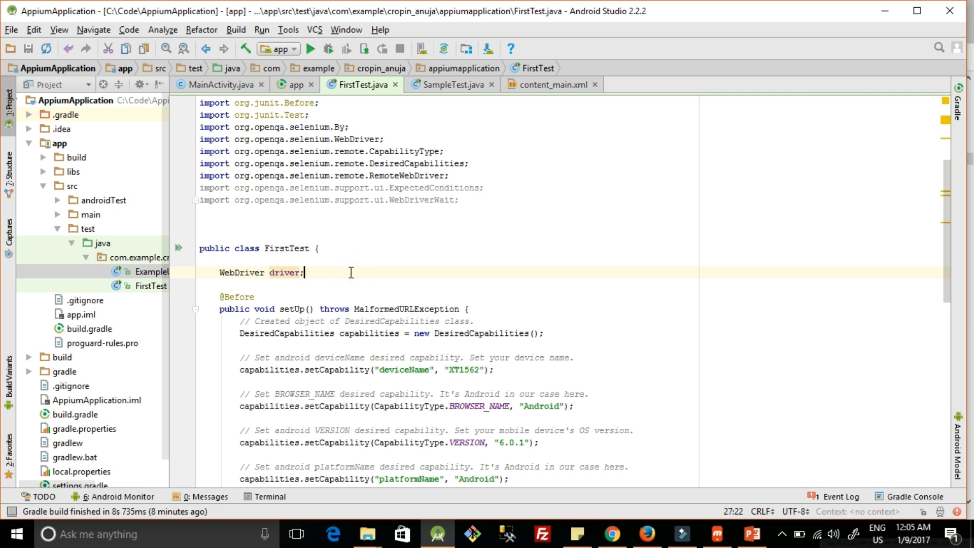
mouse_move(364, 278)
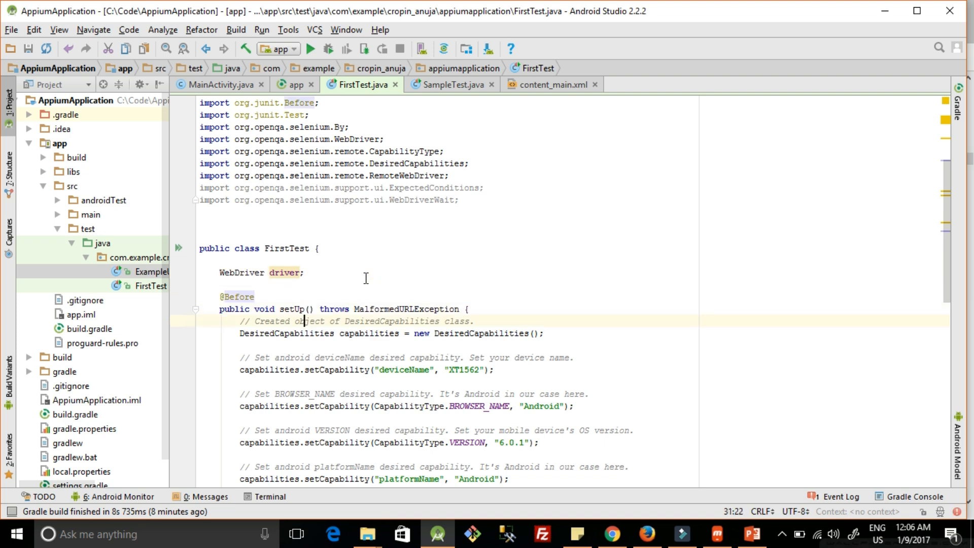
Step: Review the pasted setUp capabilities: device XT1562, Android 6.0.1, com.android.calculator2
scroll(down, 3)
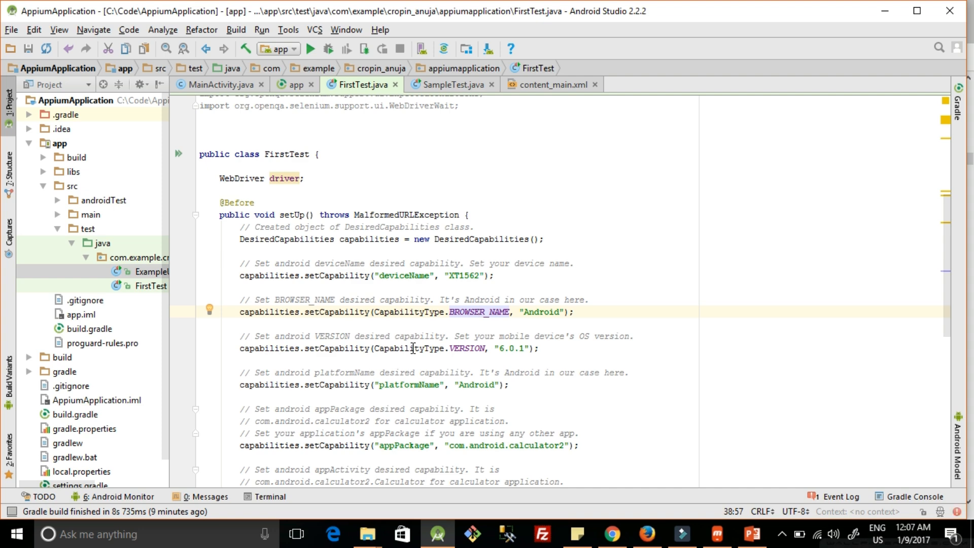
mouse_move(439, 357)
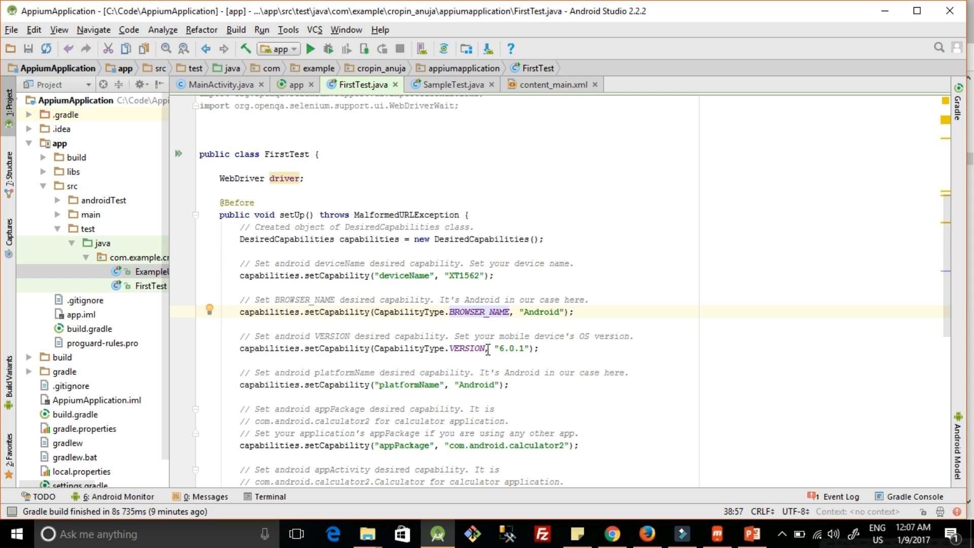
click(462, 384)
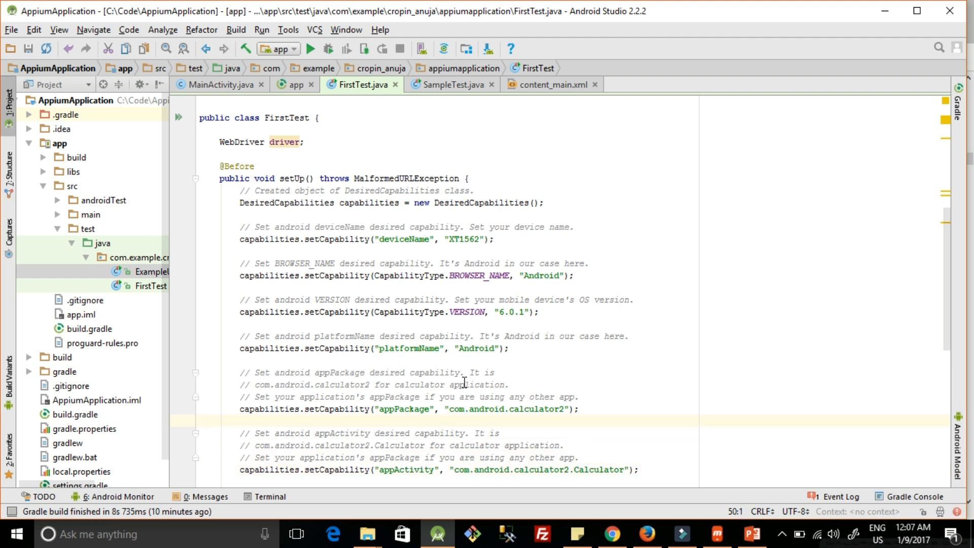
click(466, 470)
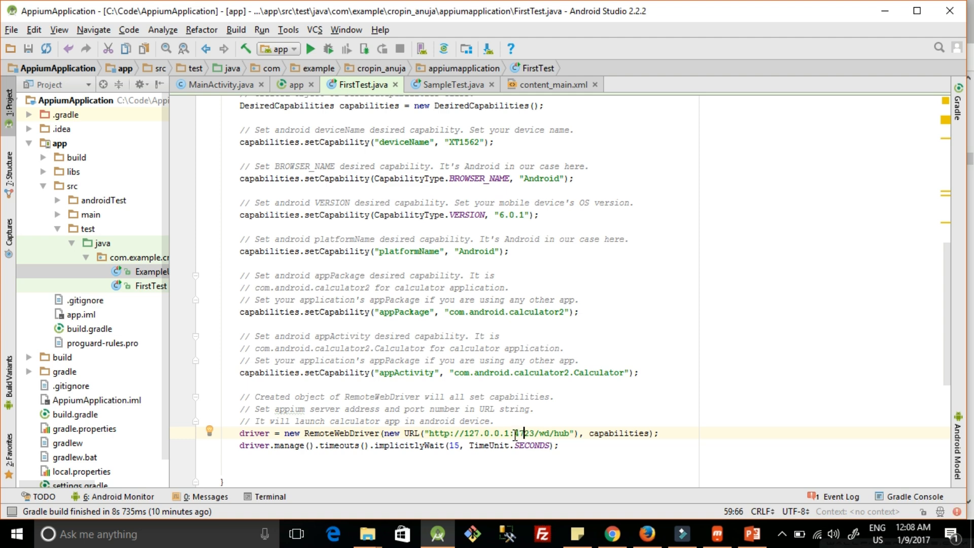
double_click(521, 434)
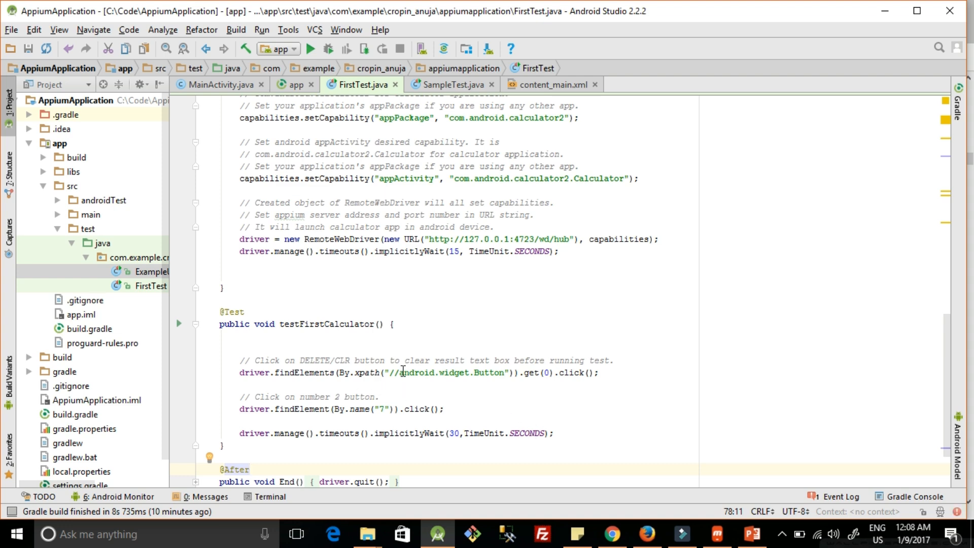
mouse_move(451, 390)
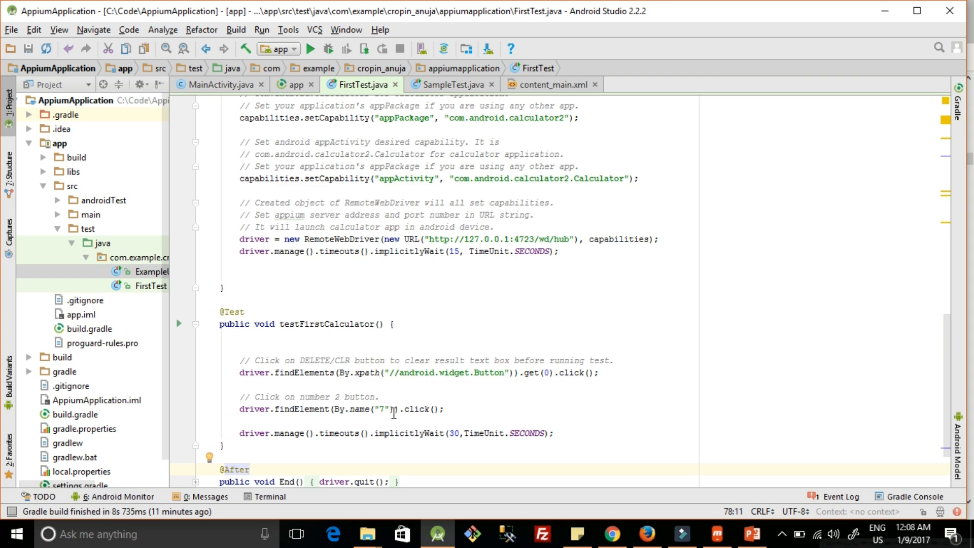
scroll(down, 3)
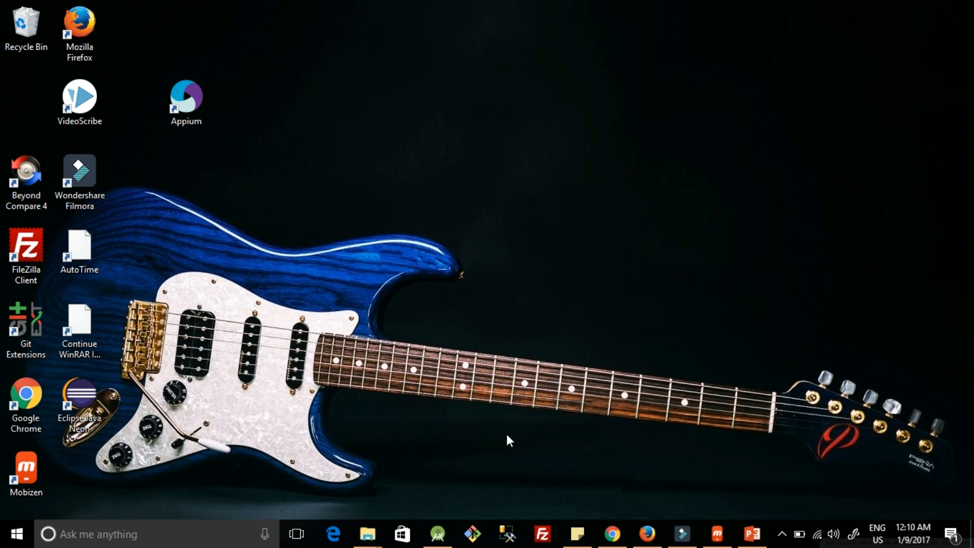
Step: Launch the Appium desktop app and decline the upgrade offer
click(186, 102)
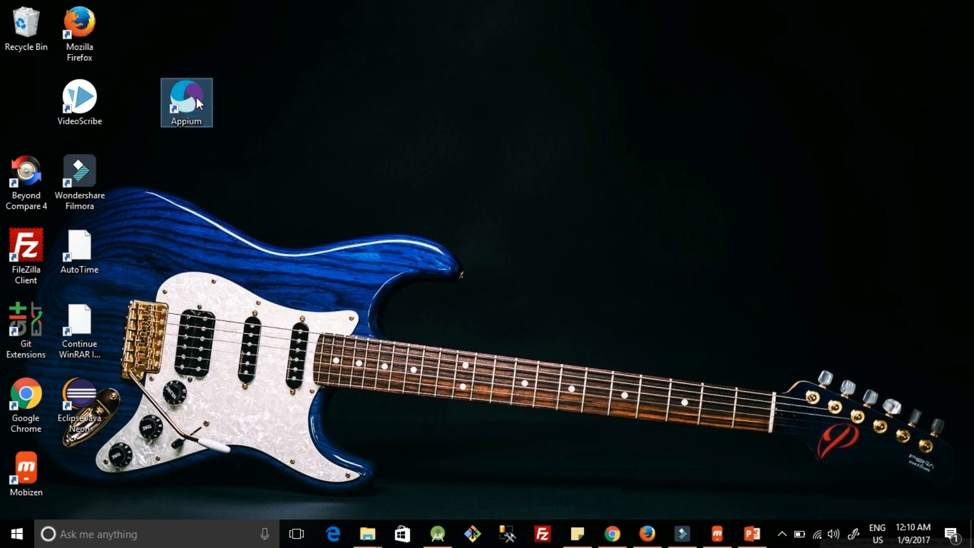
double_click(185, 101)
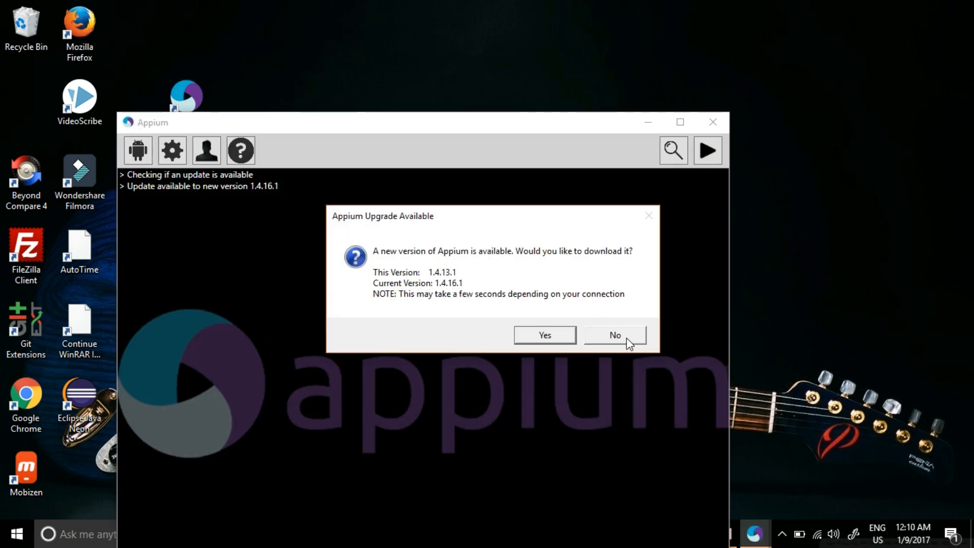
click(613, 335)
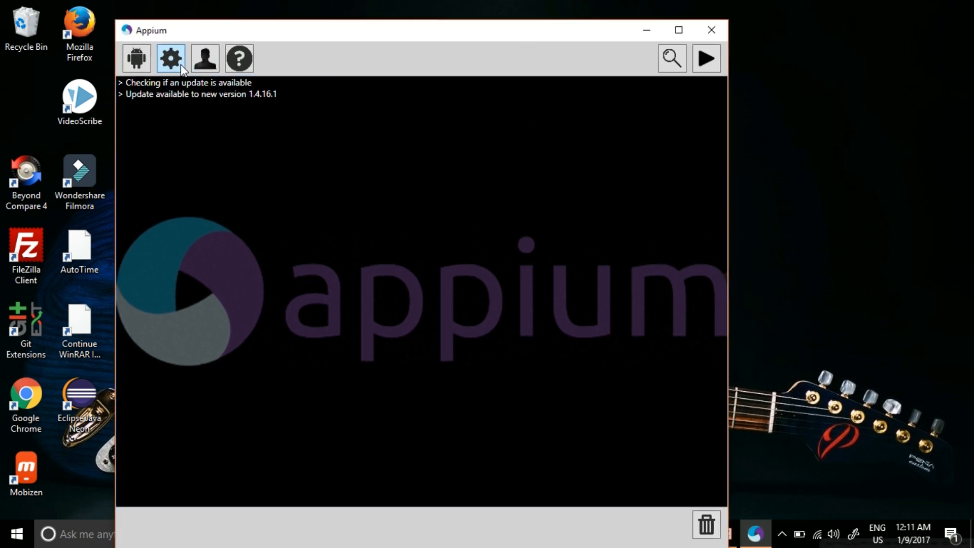
mouse_move(135, 58)
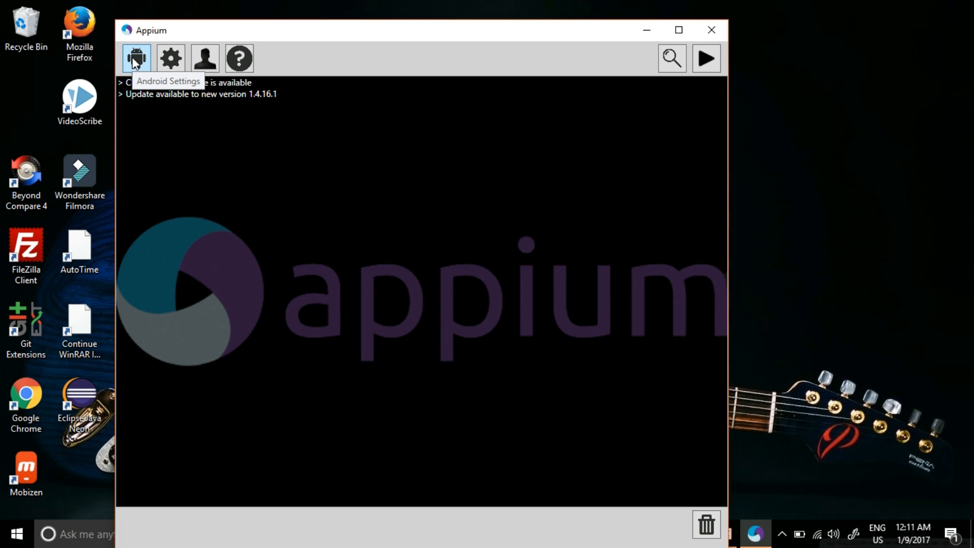
Step: Show the Android Settings panel with Android 6.0 Marshmallow preset
click(135, 58)
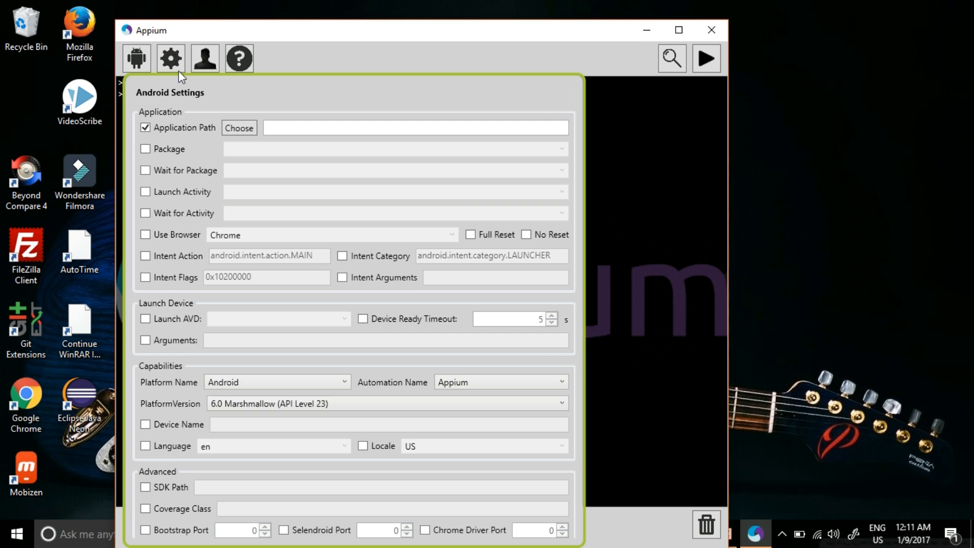
Step: Close the Android Settings panel and return to FirstTest.java to check the server URL
click(171, 58)
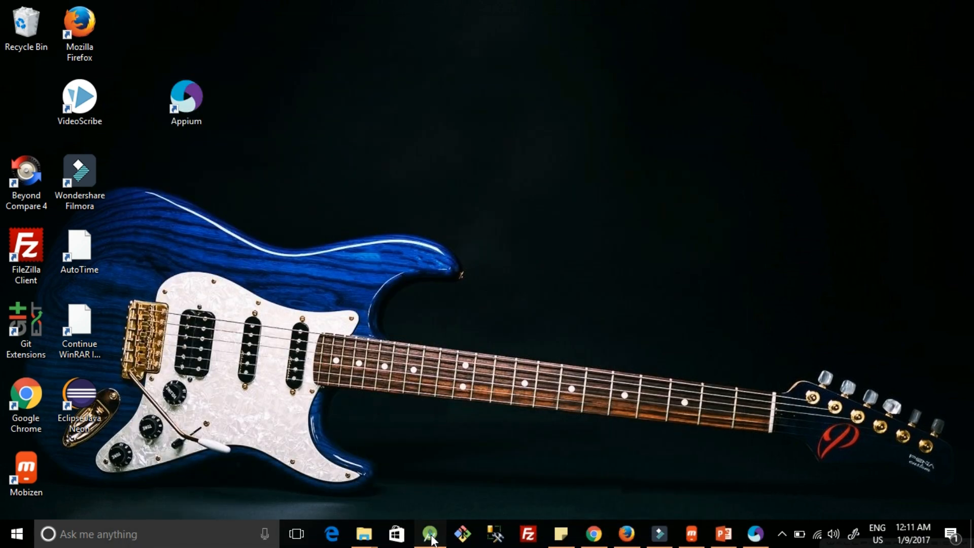
click(430, 539)
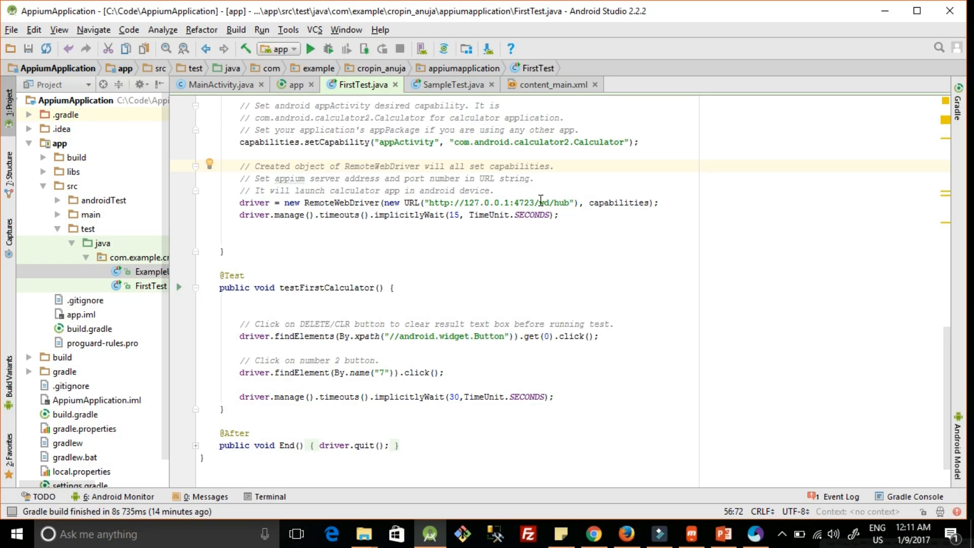
Step: Confirm Appium General Settings show server 127.0.0.1 and port 4723, then close them
click(753, 534)
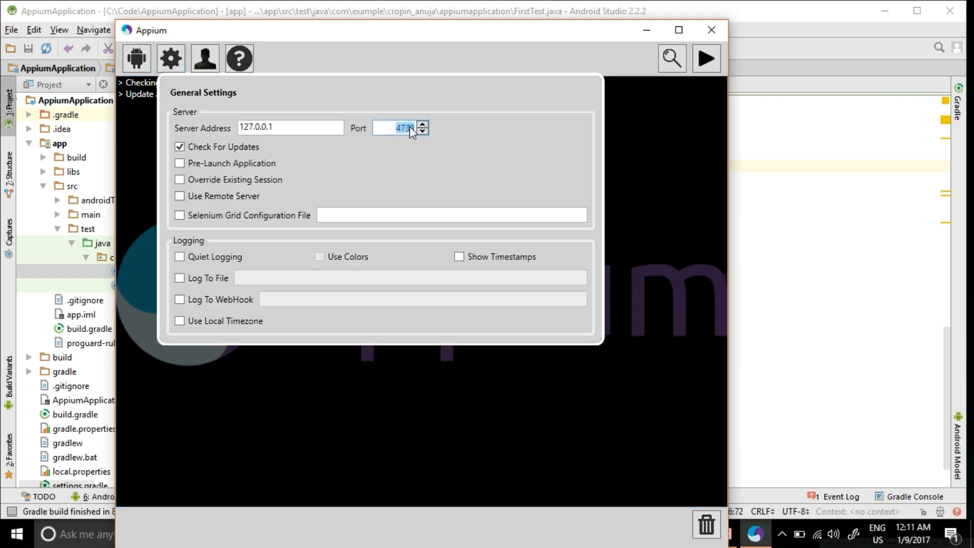
click(463, 142)
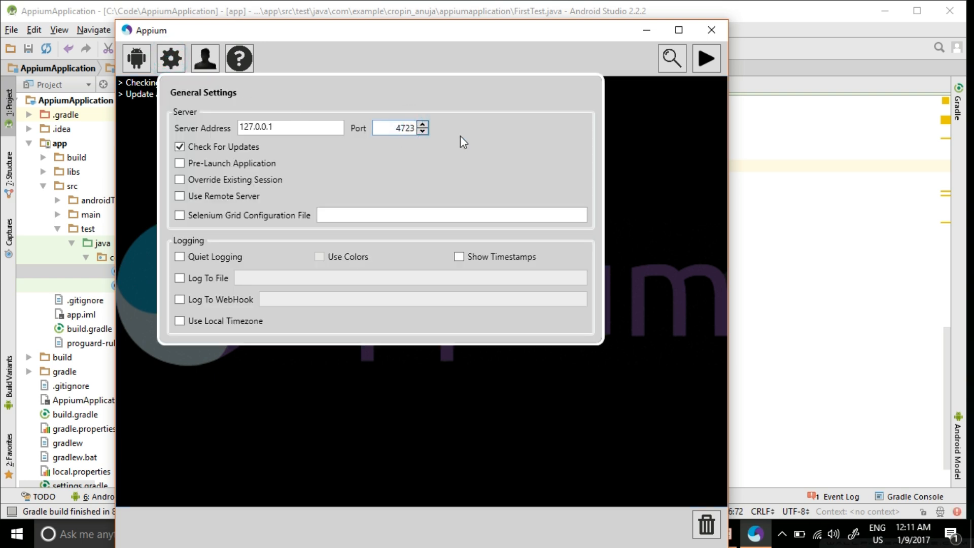
mouse_move(626, 181)
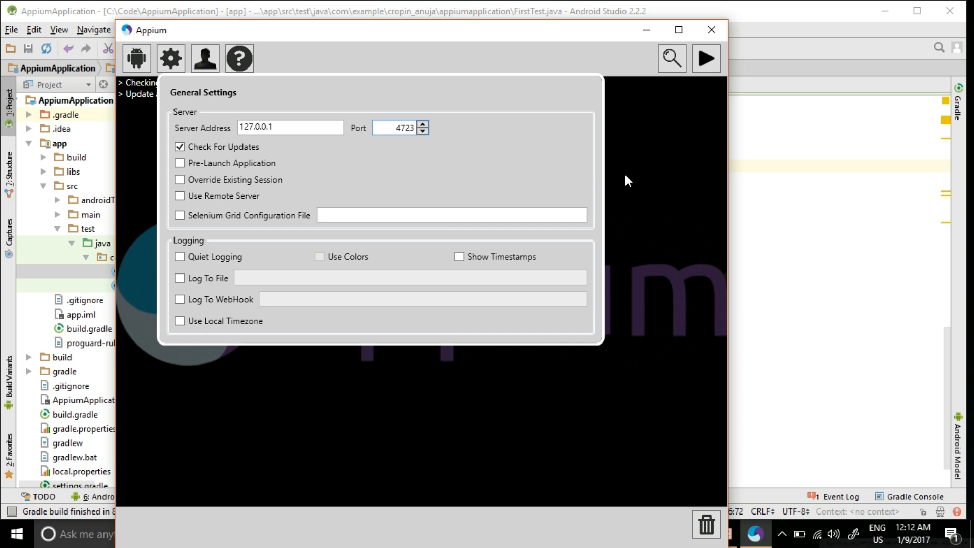
click(705, 58)
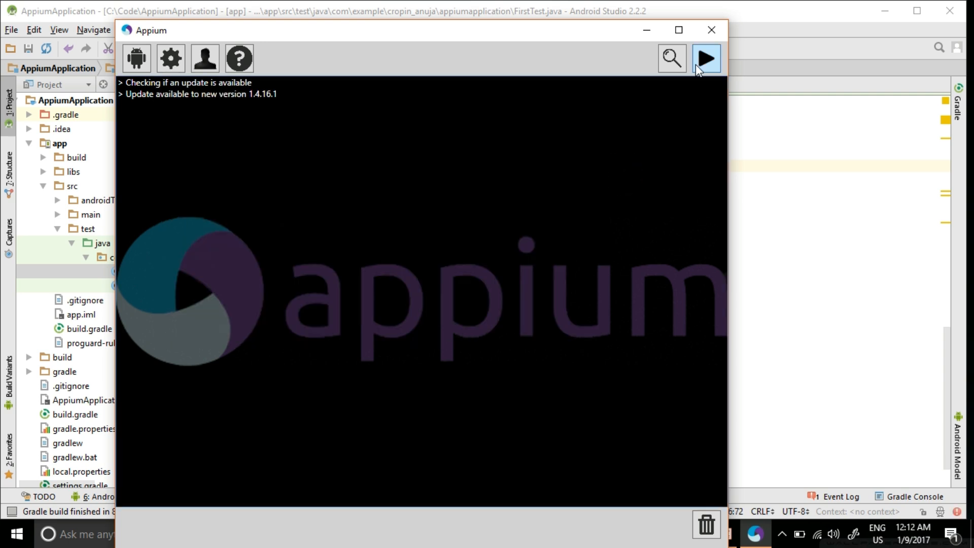
Step: Launch the Appium server on 127.0.0.1:4723, stop it, and launch it again
click(706, 59)
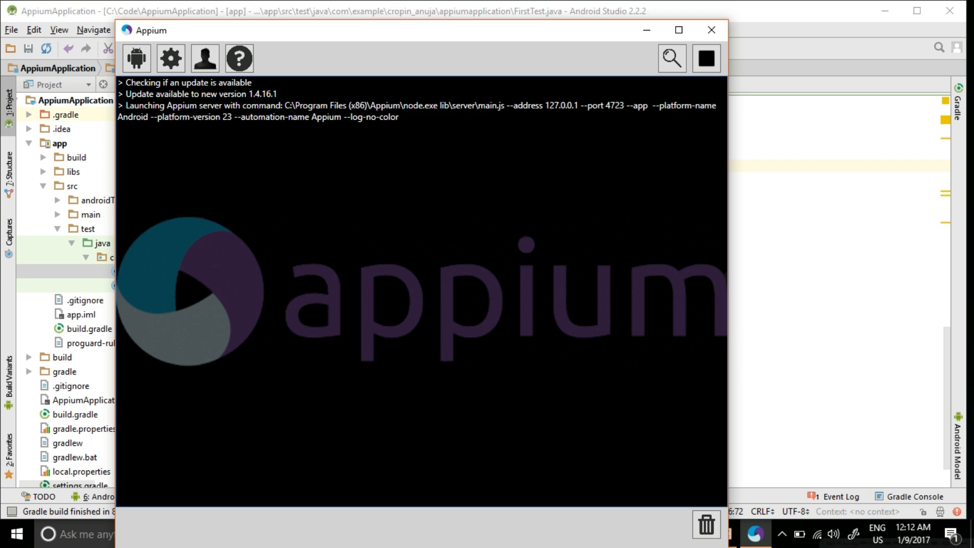
click(706, 58)
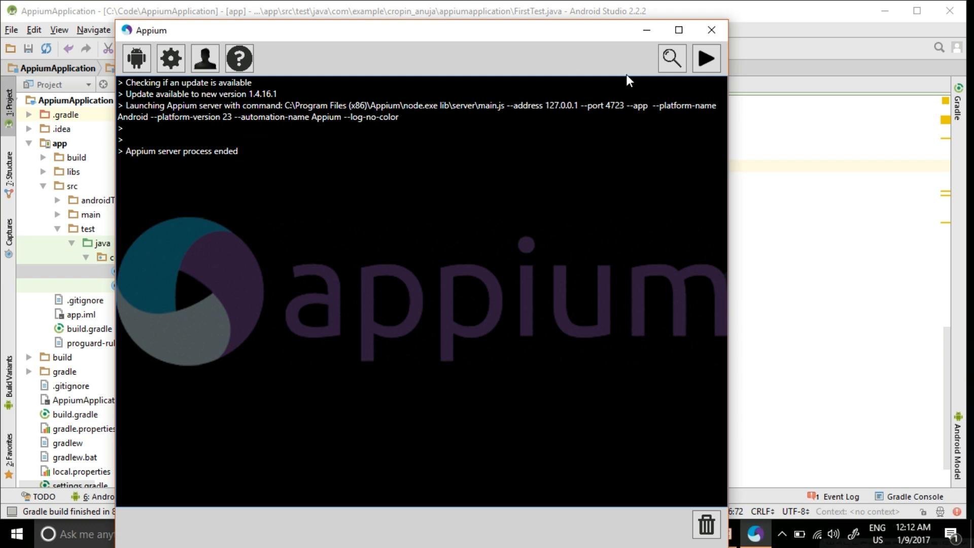
mouse_move(706, 59)
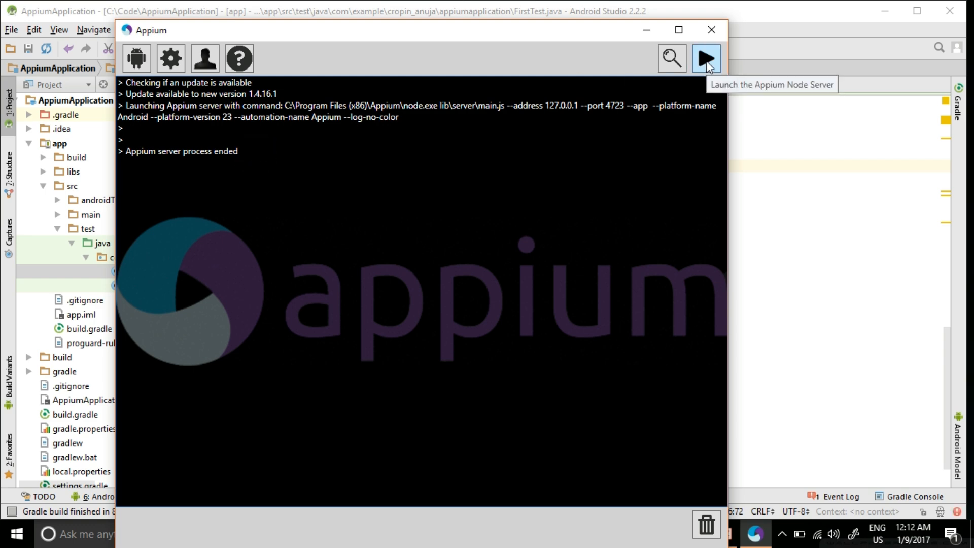
click(706, 58)
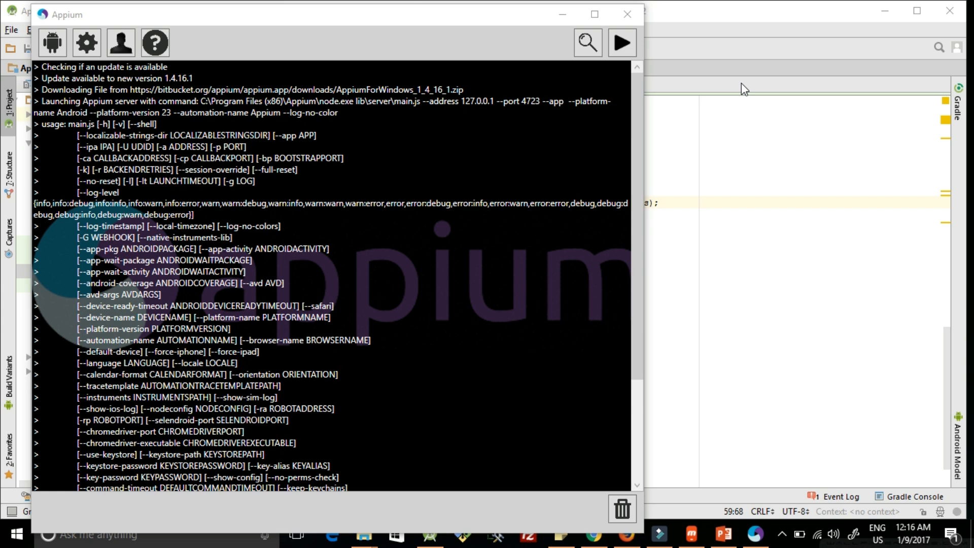
mouse_move(705, 130)
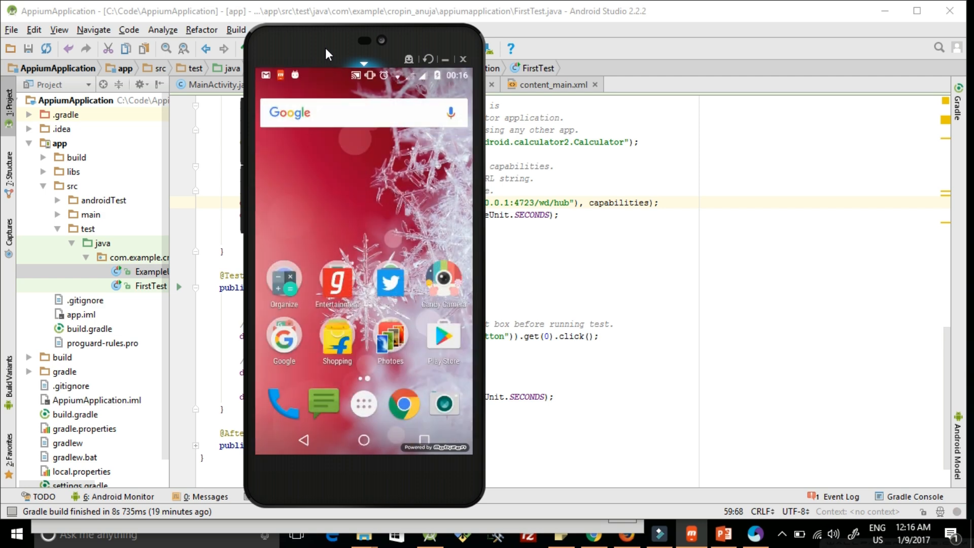
Step: Open the mirrored phone's Settings and scroll down to the About phone entry
drag(363, 78, 363, 249)
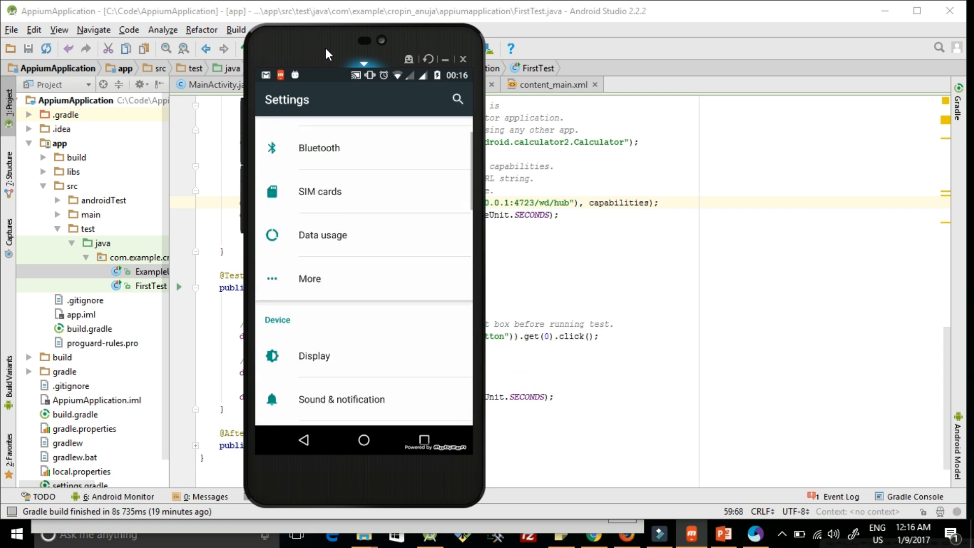
scroll(down, 3)
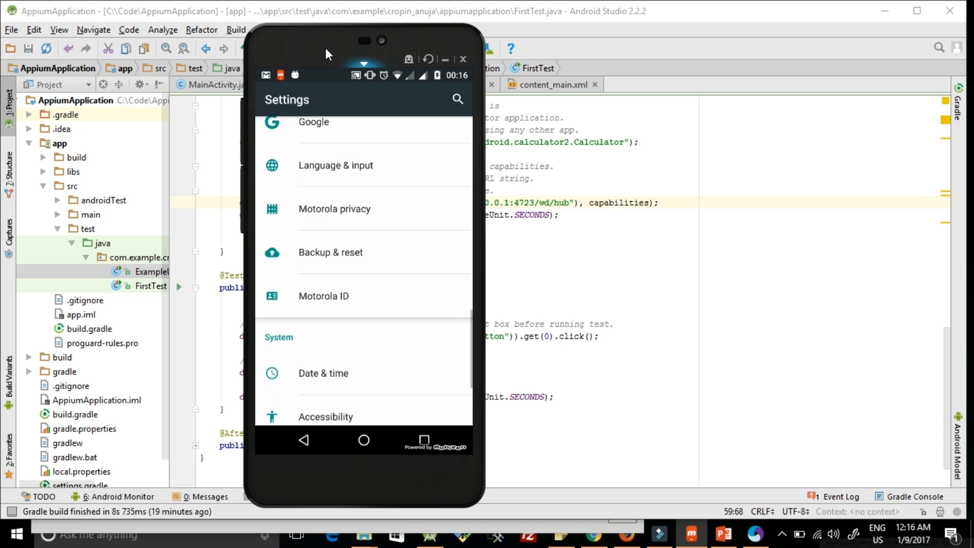
scroll(down, 3)
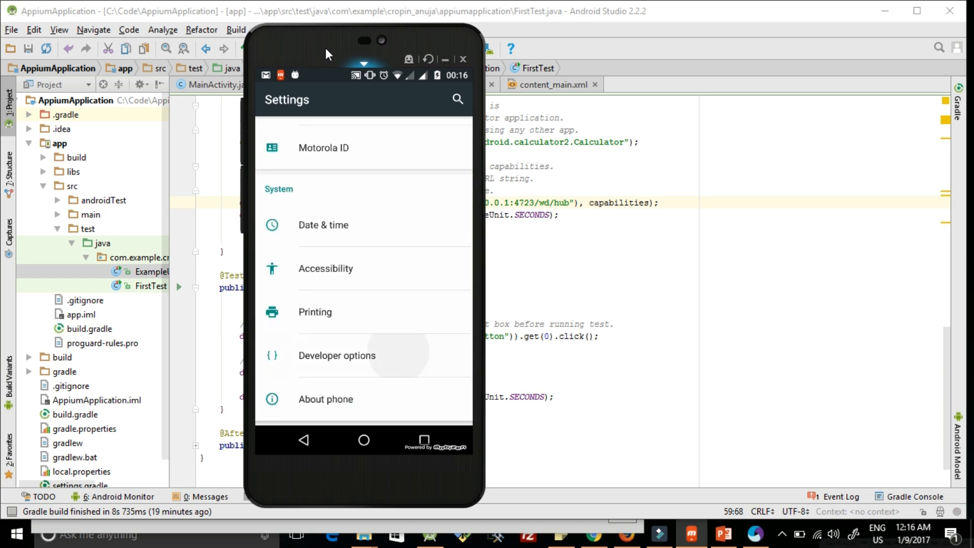
click(337, 356)
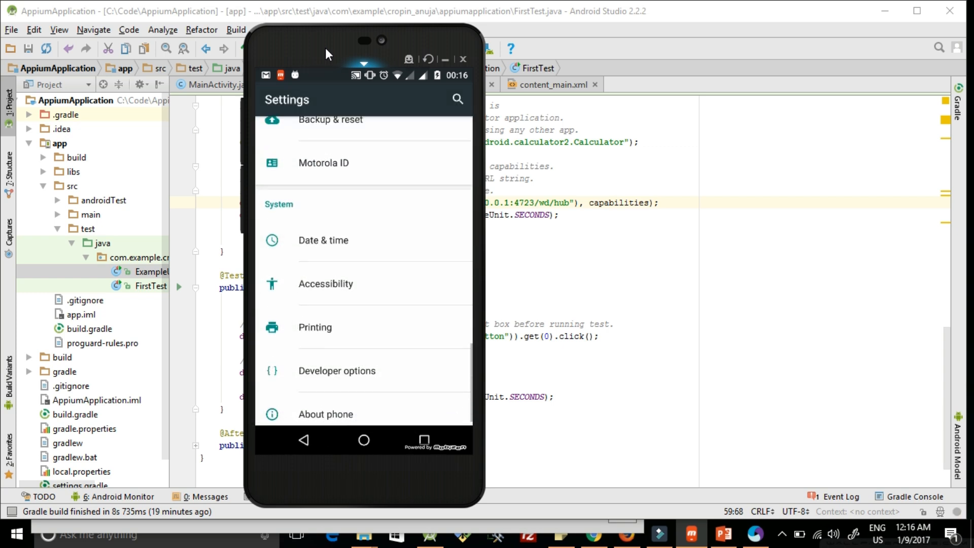
Step: Show the About phone page confirming Moto X Play on Android 6.0.1
scroll(down, 3)
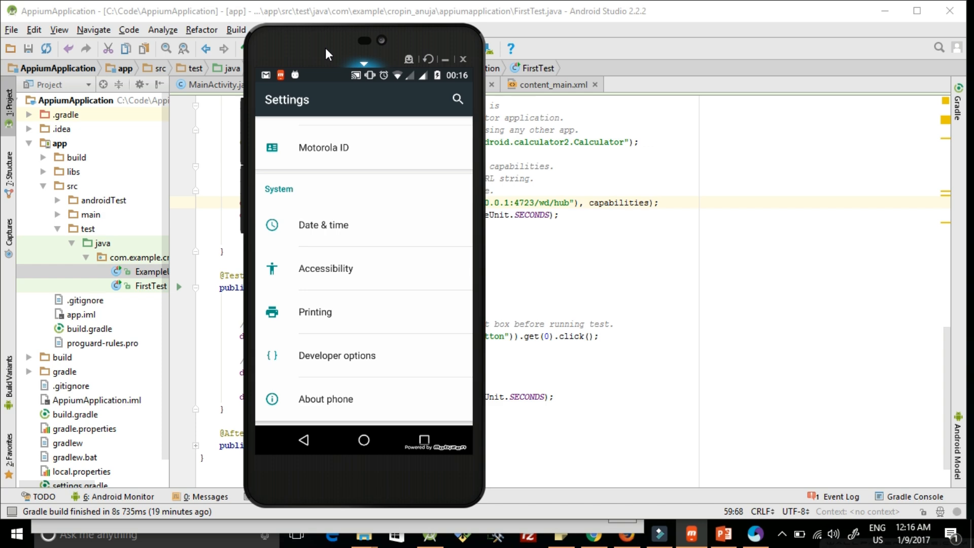
click(409, 398)
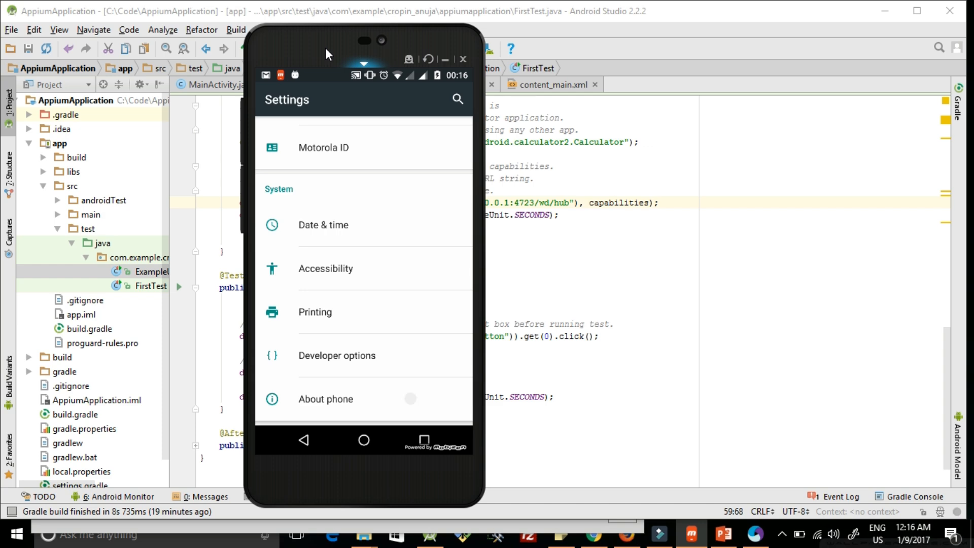
click(325, 398)
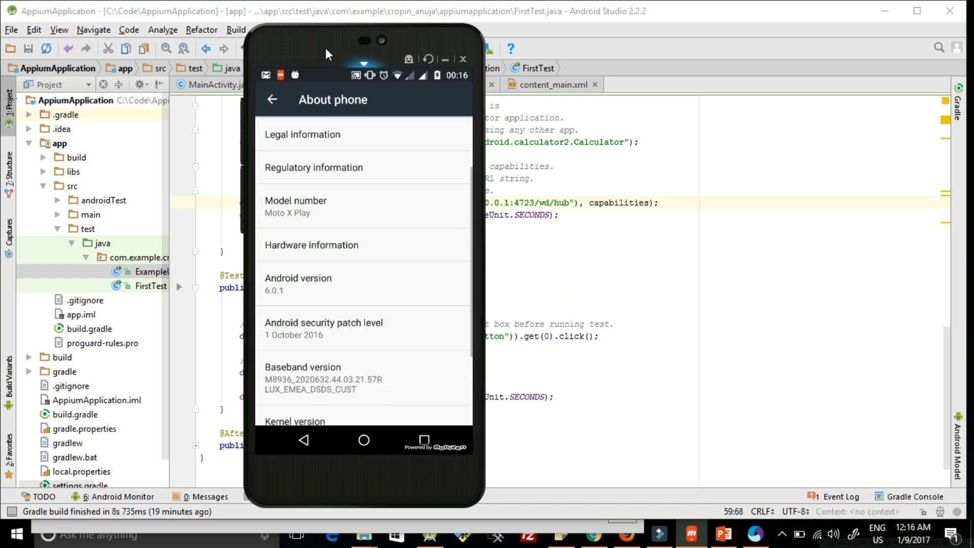
scroll(down, 3)
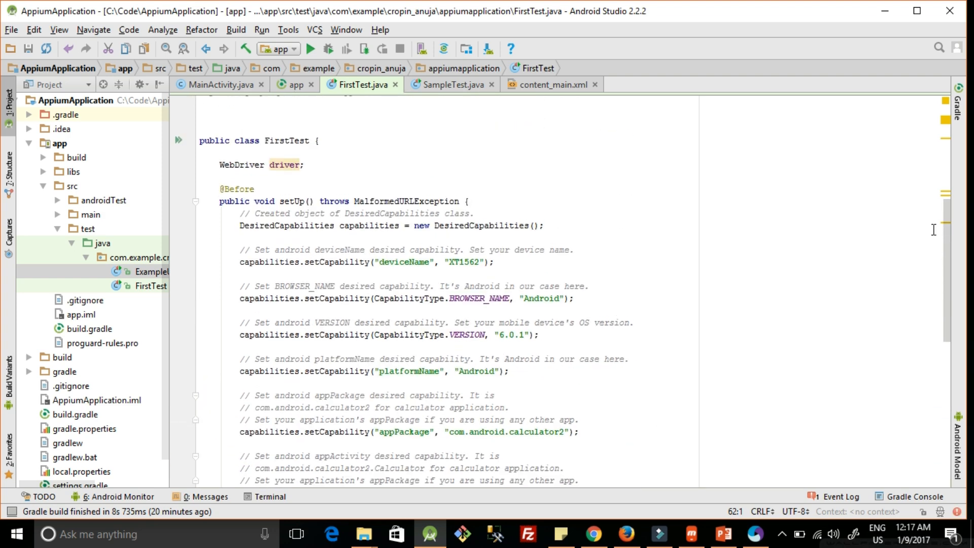
Step: Run the FirstTest class from its context menu so the Gradle build completes successfully
scroll(down, 3)
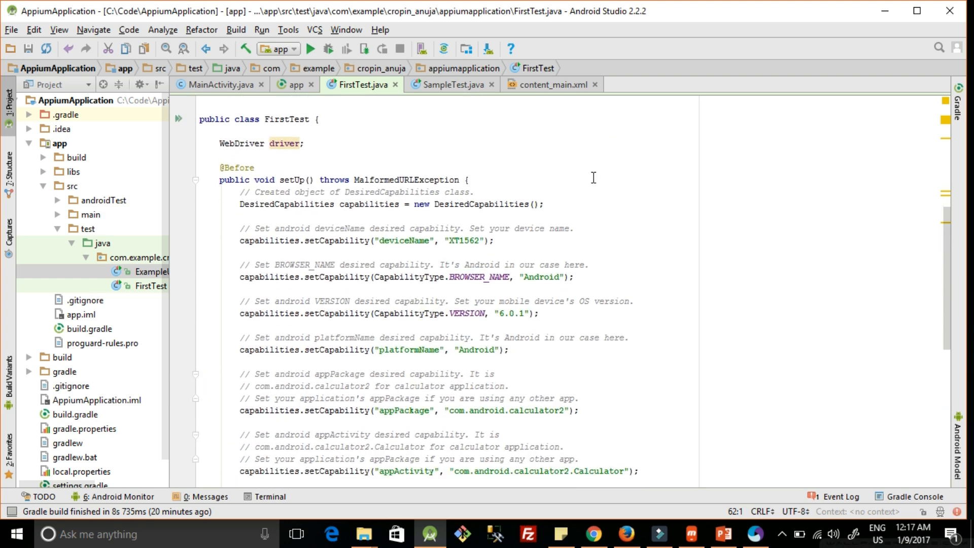
double_click(286, 119)
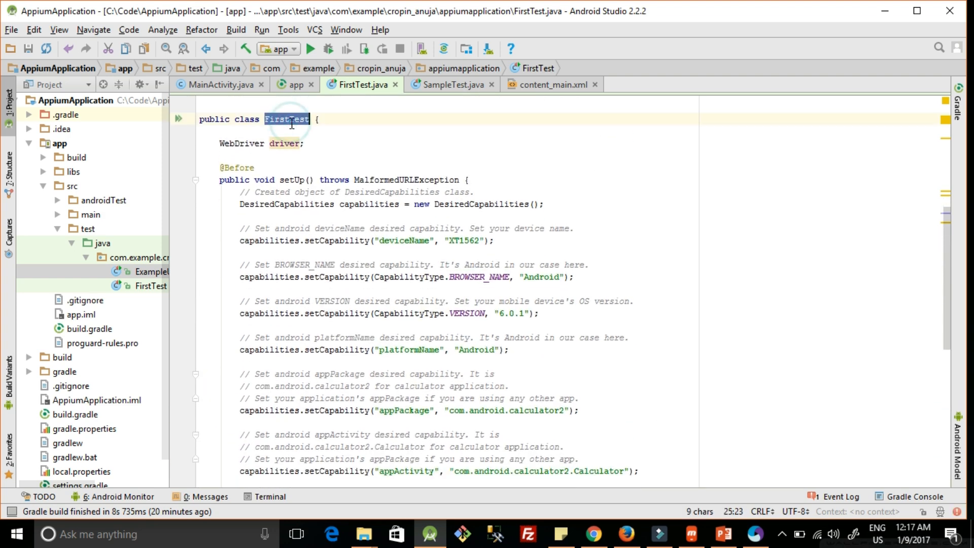
right_click(288, 120)
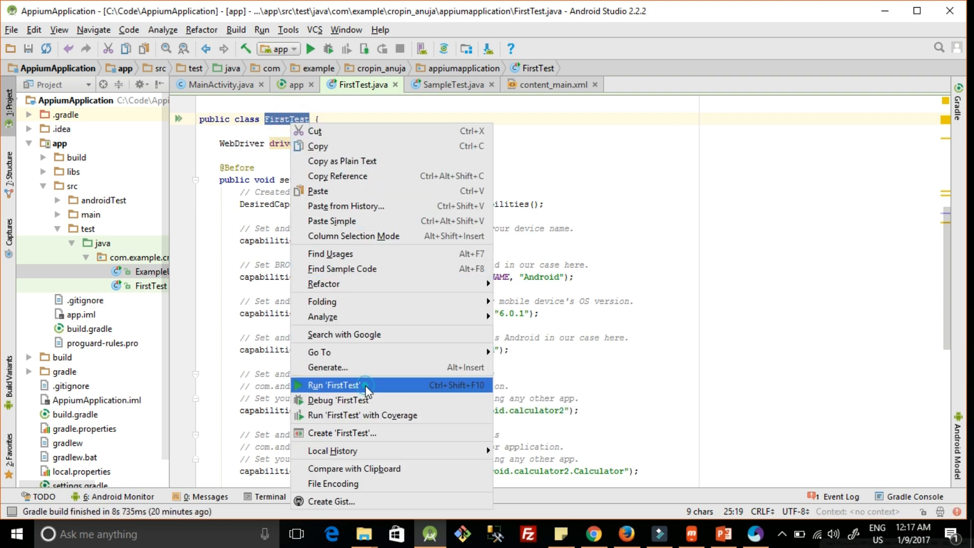
click(334, 386)
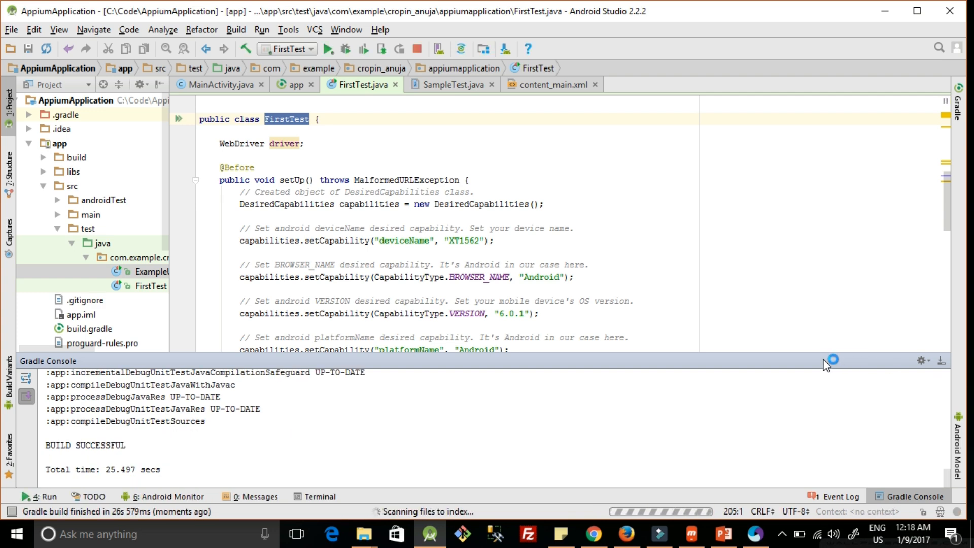
mouse_move(744, 438)
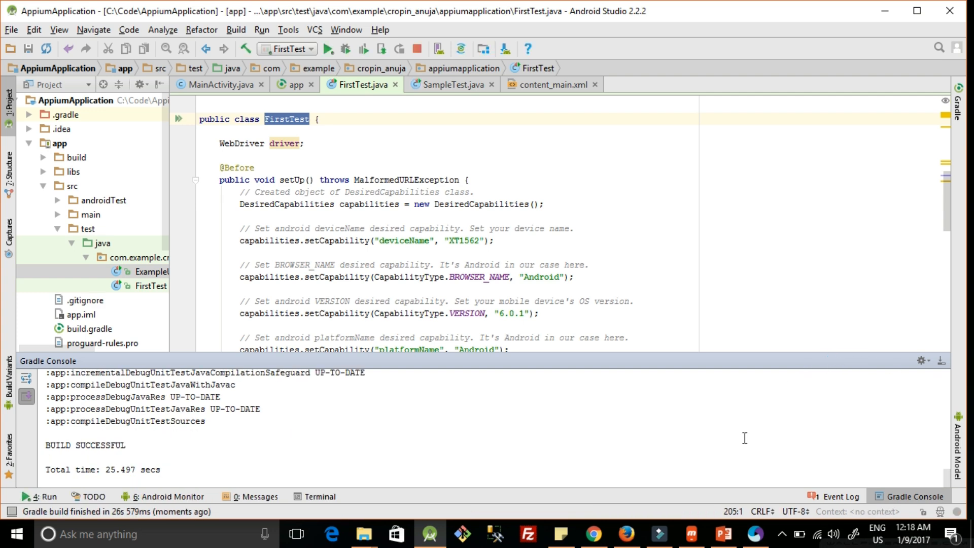
Step: Bring the Run tool window forward as FirstTest starts executing testFirstCalculator
click(328, 49)
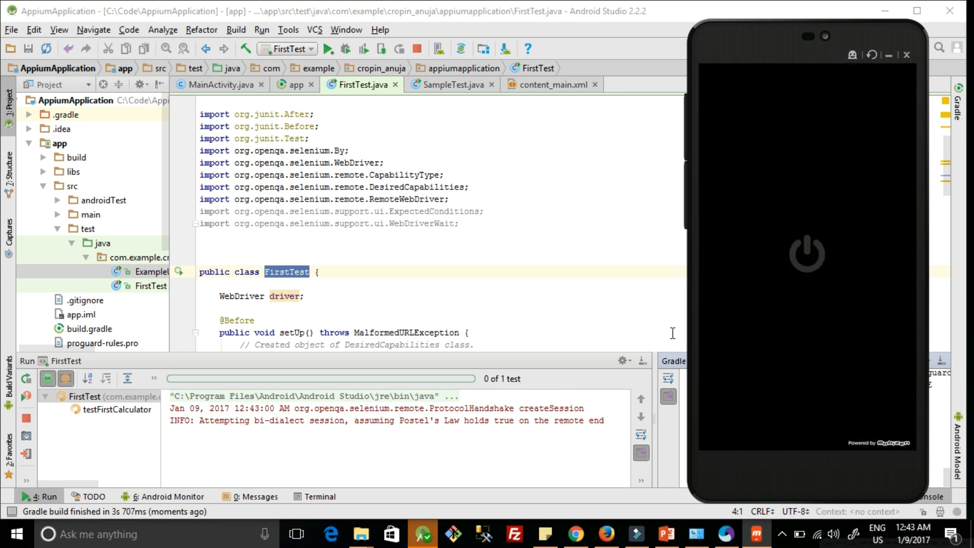
mouse_move(688, 296)
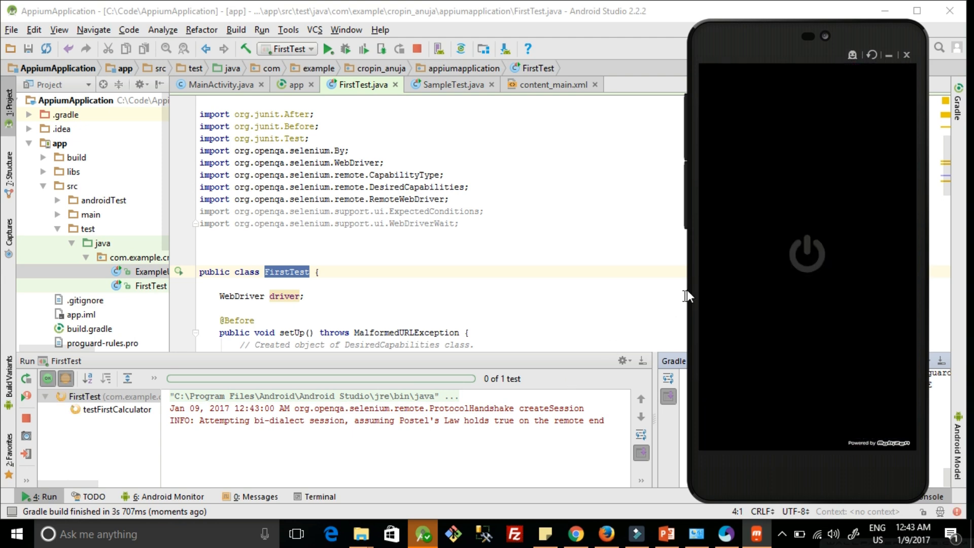